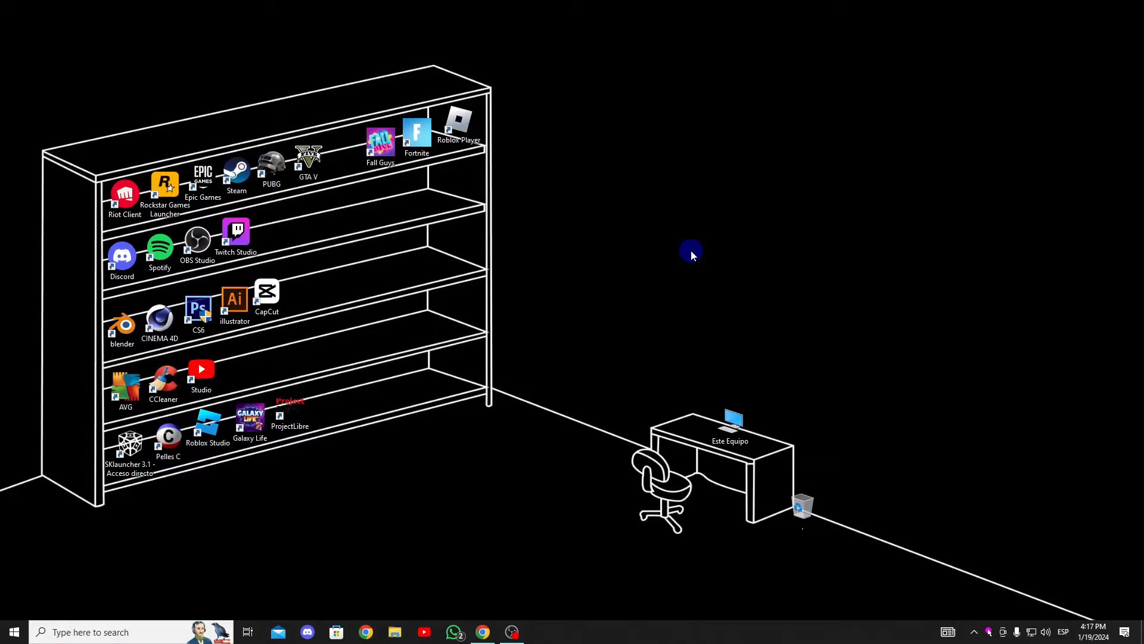
Step: Give the Roblox Player shortcut disabled fullscreen optimizations and run-as-administrator compatibility settings
right_click(458, 120)
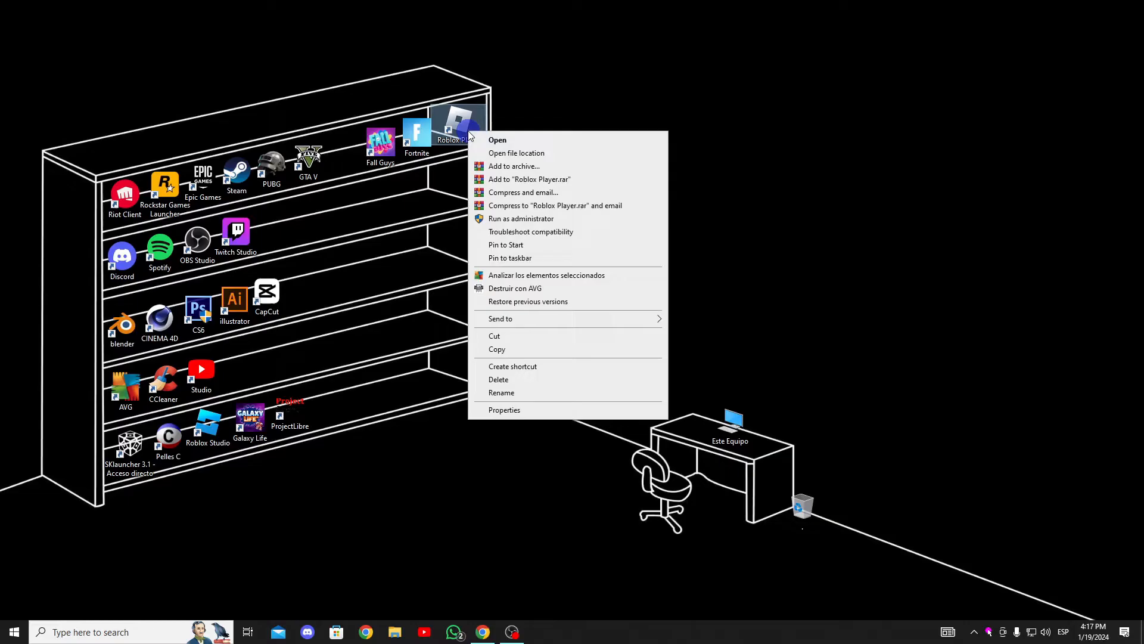
click(504, 409)
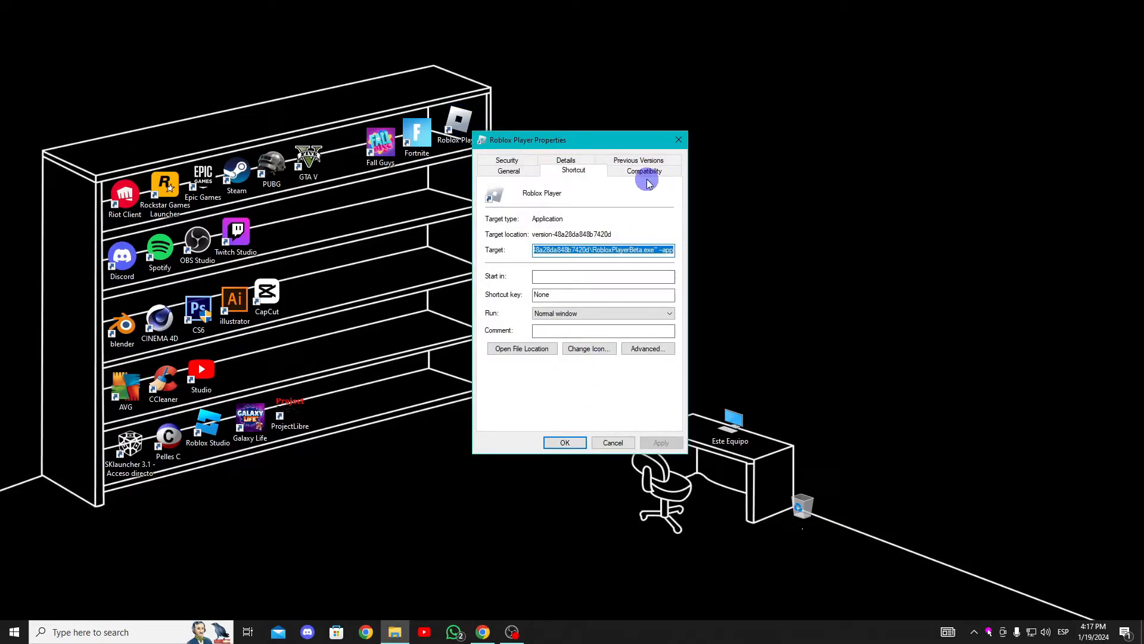
click(644, 169)
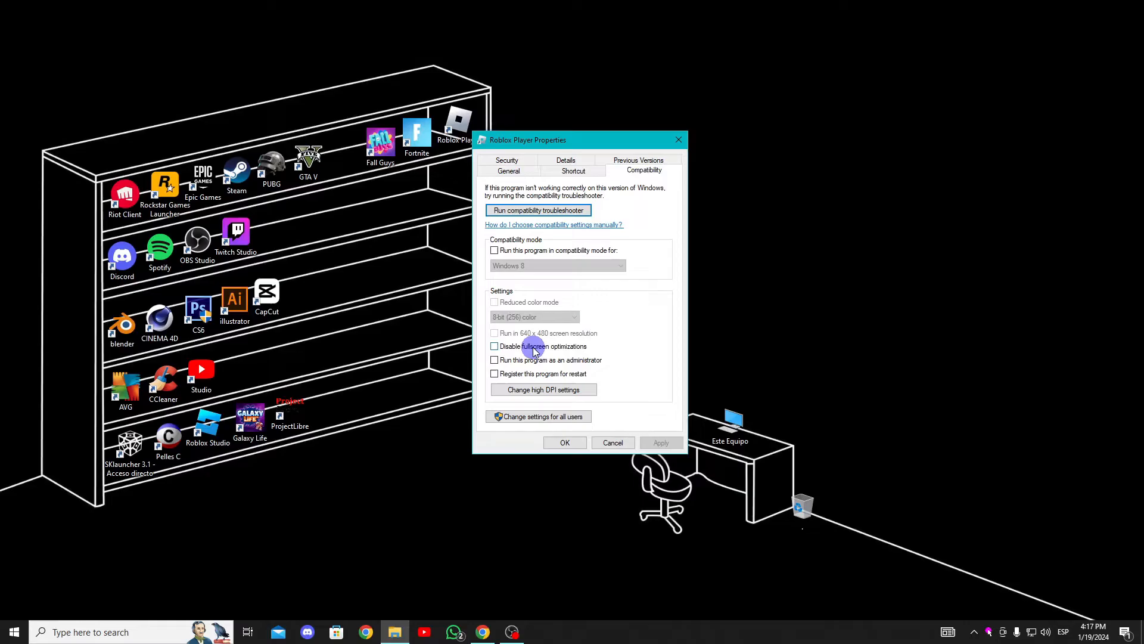
click(495, 345)
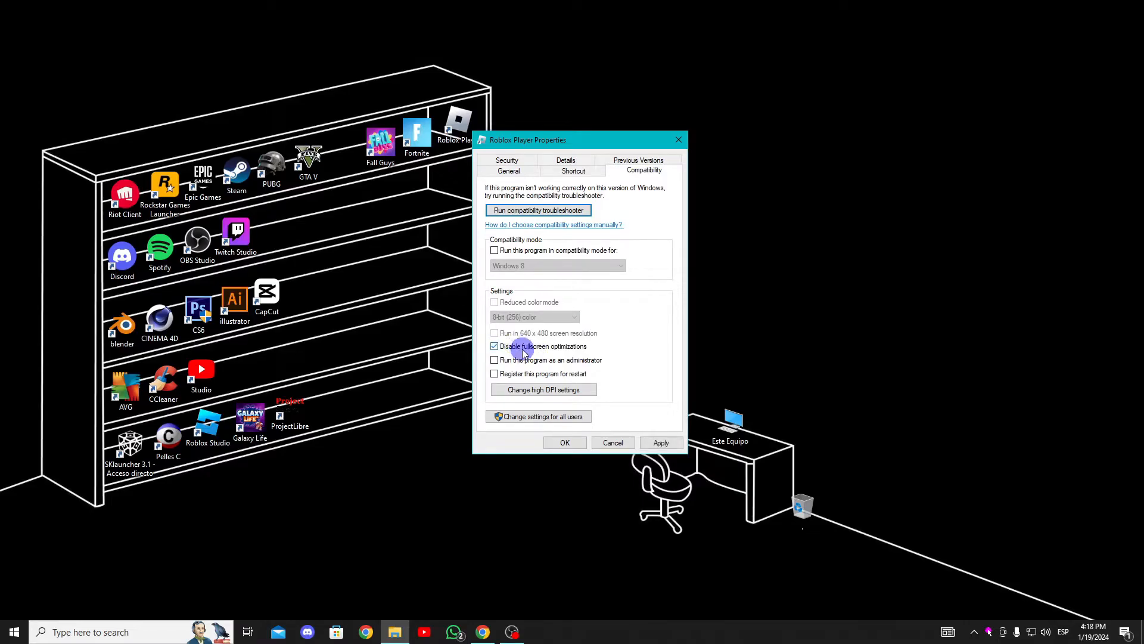
click(494, 360)
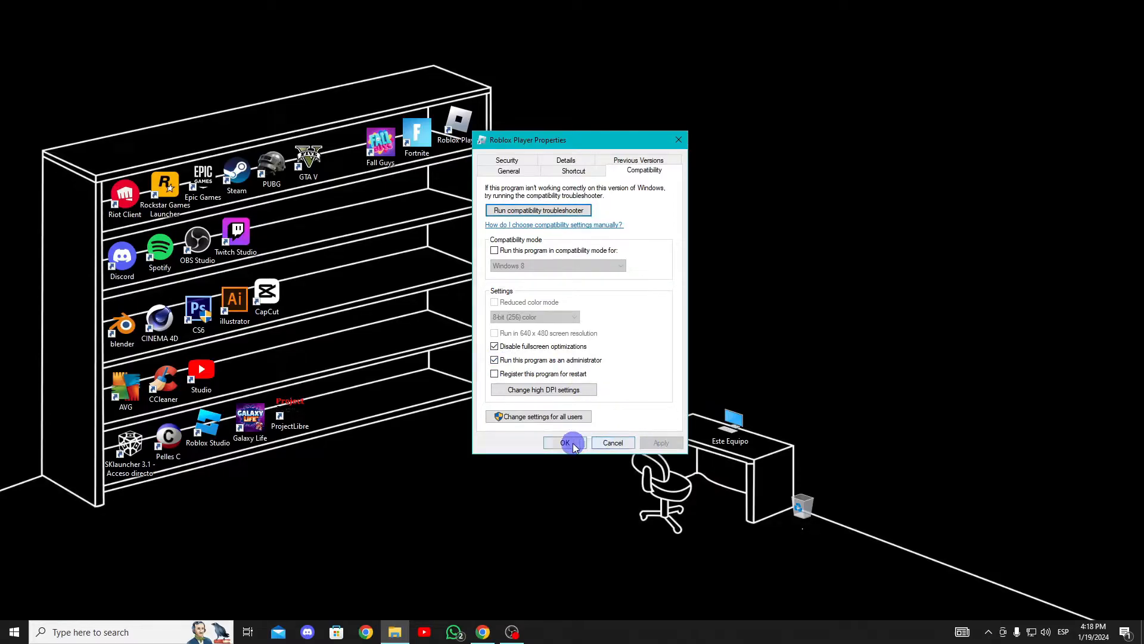
click(564, 443)
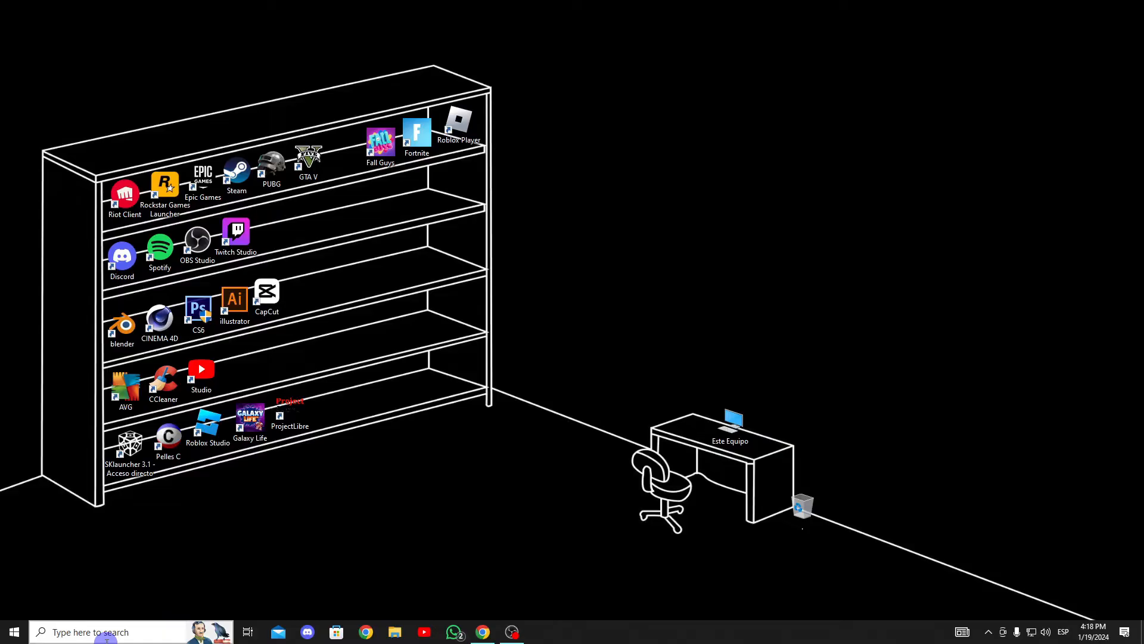
text(run)
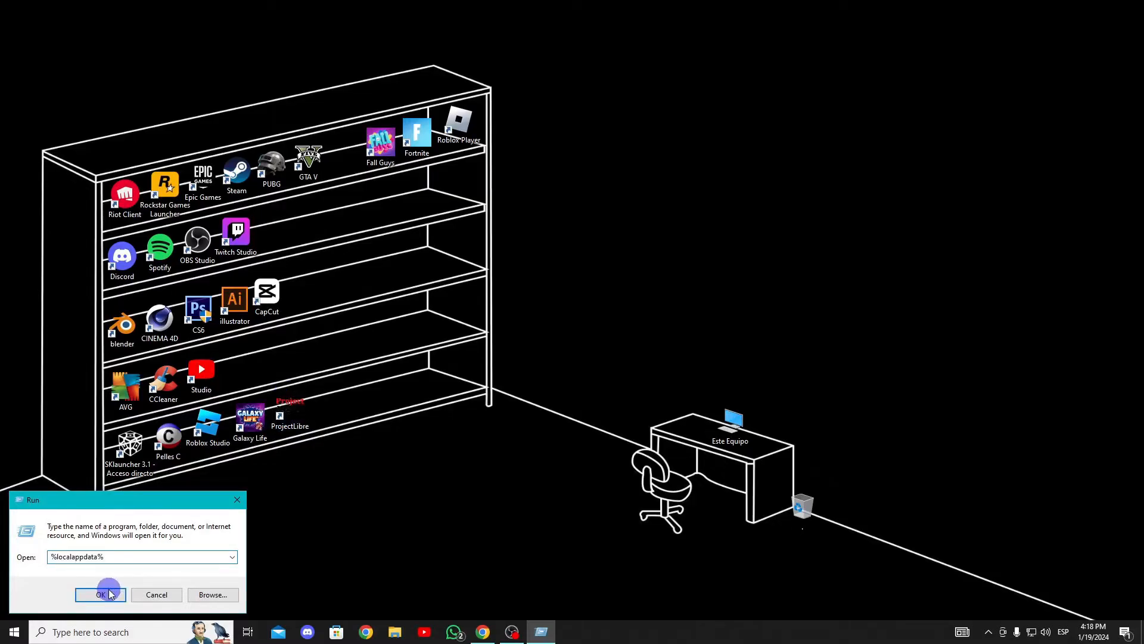
click(102, 594)
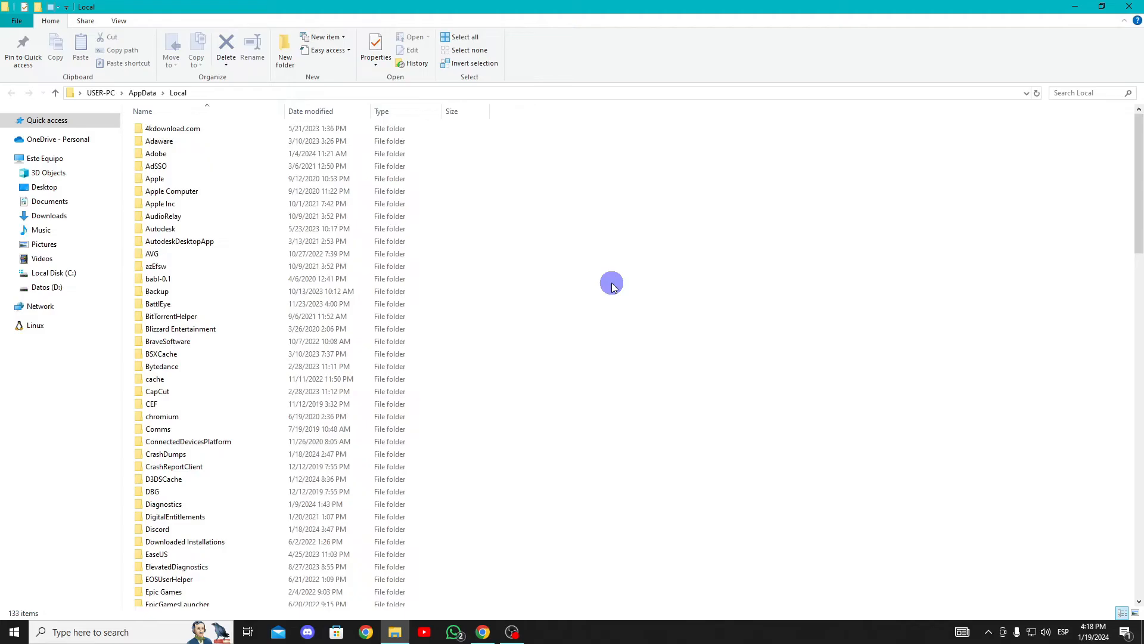
scroll(down, 3)
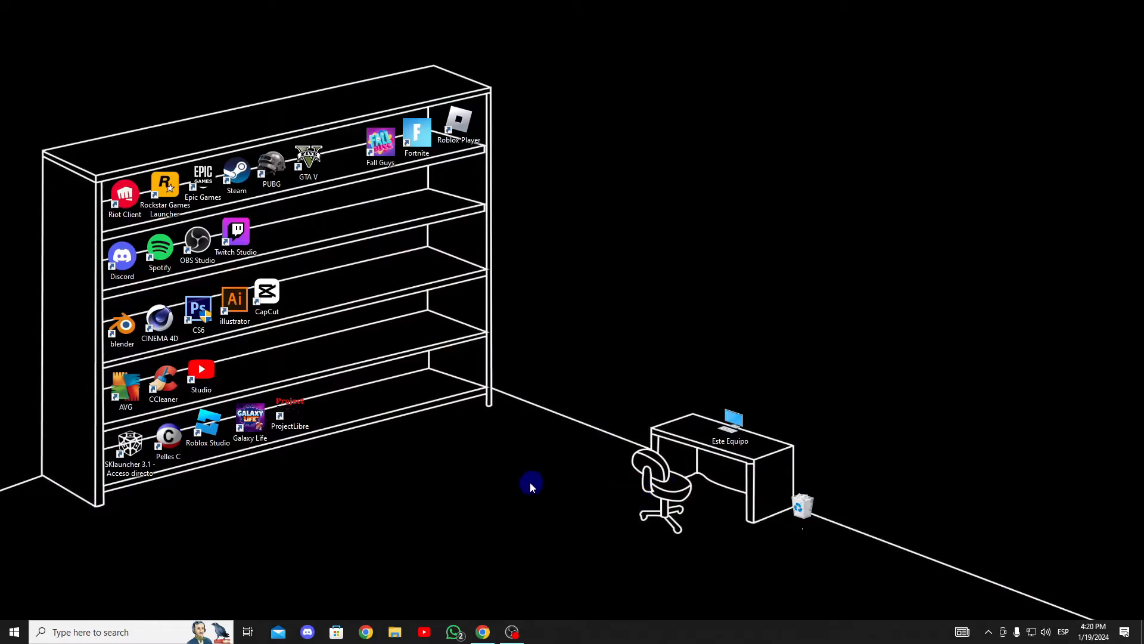
Step: Open Chrome's privacy and security settings
click(481, 632)
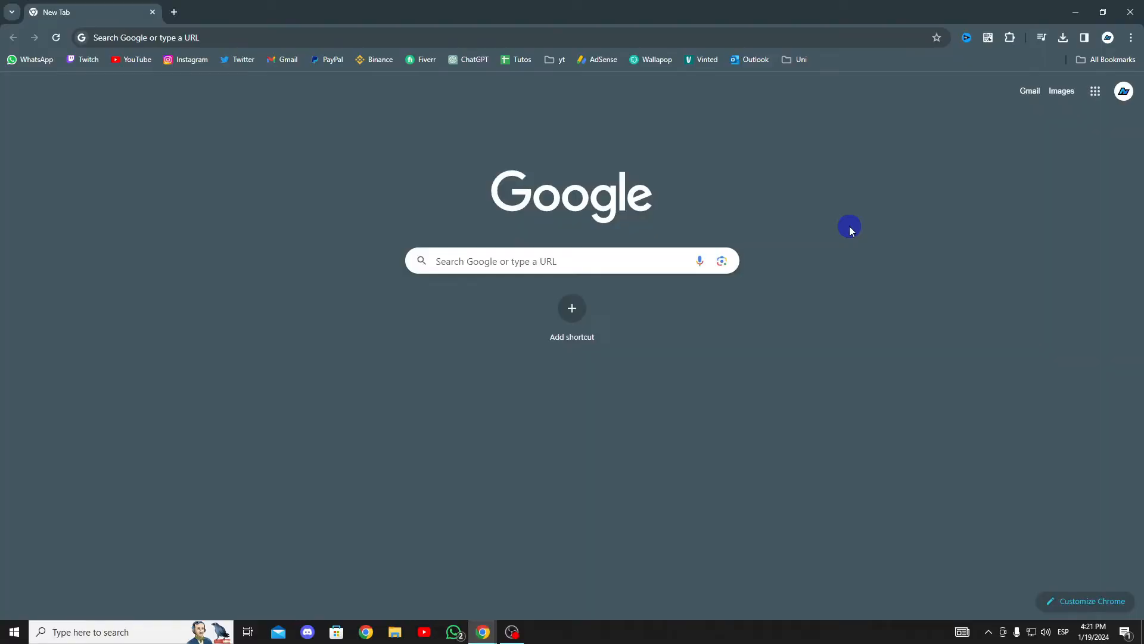
mouse_move(1127, 36)
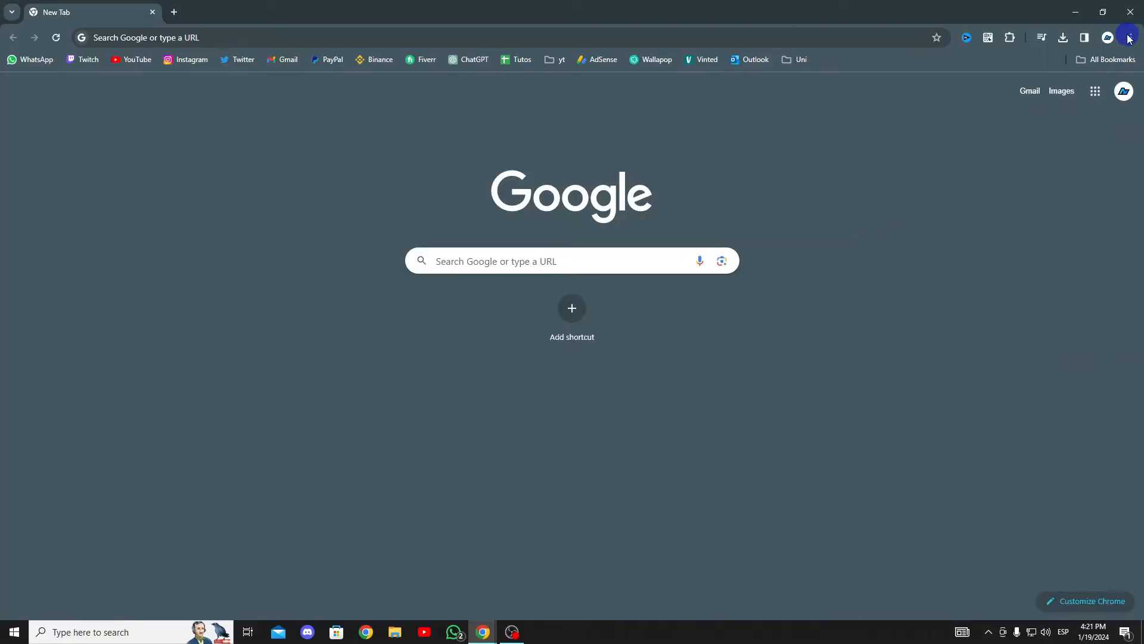
click(1130, 37)
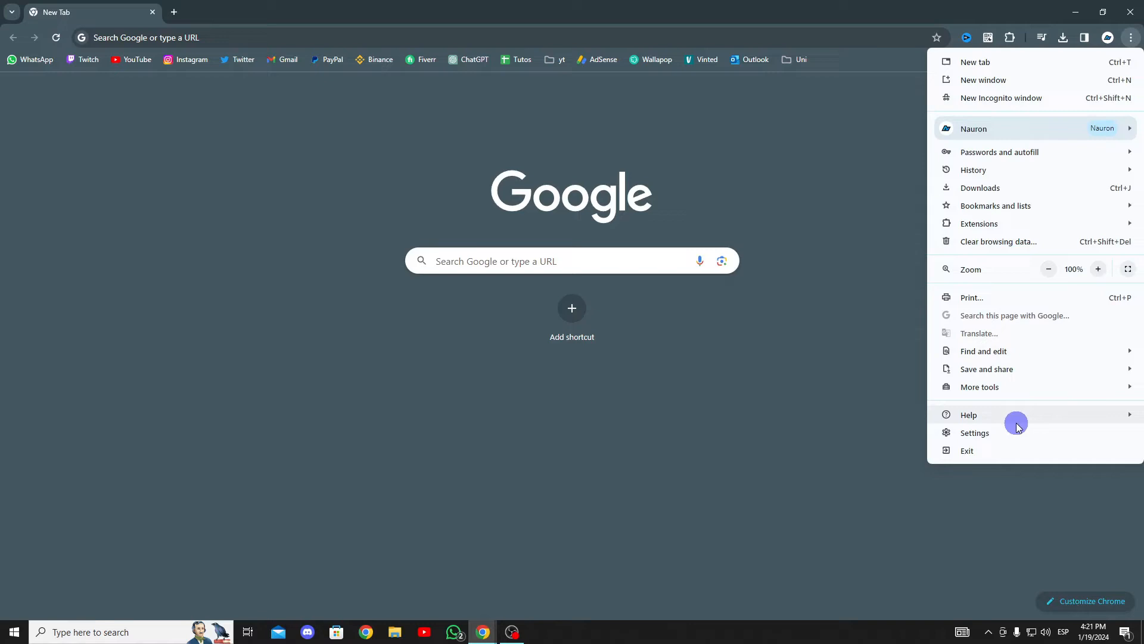
click(975, 432)
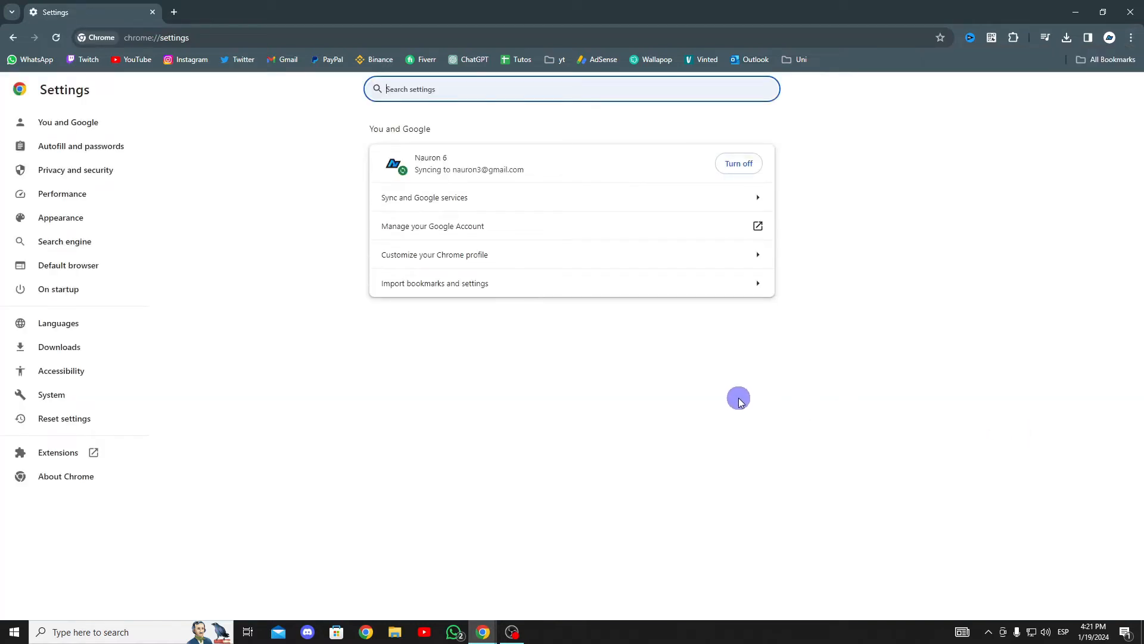
click(75, 169)
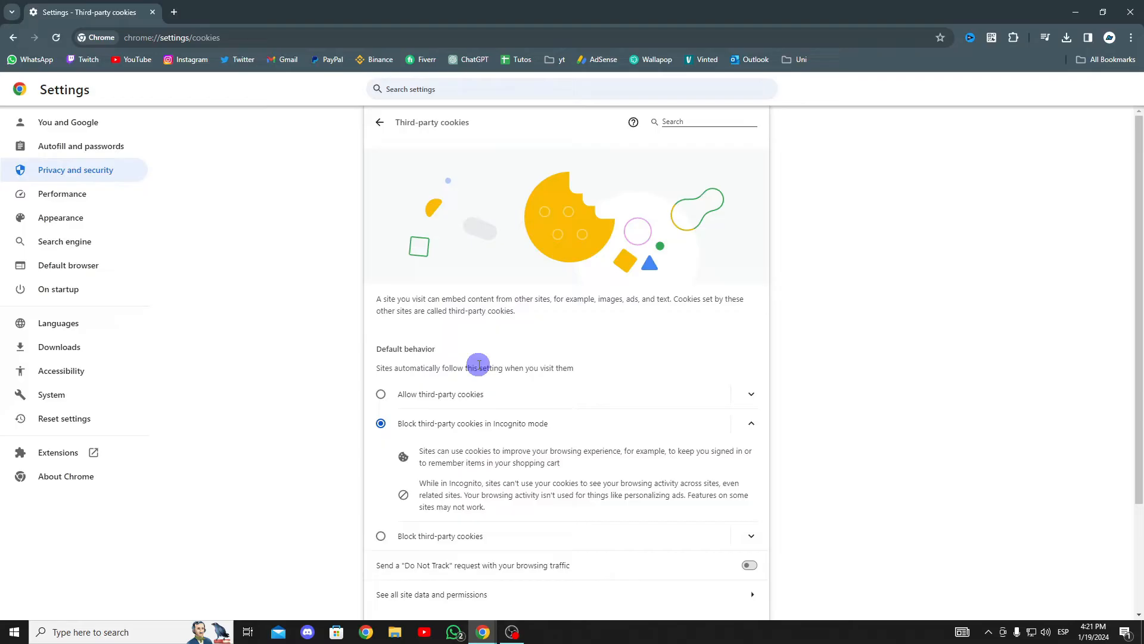
scroll(down, 3)
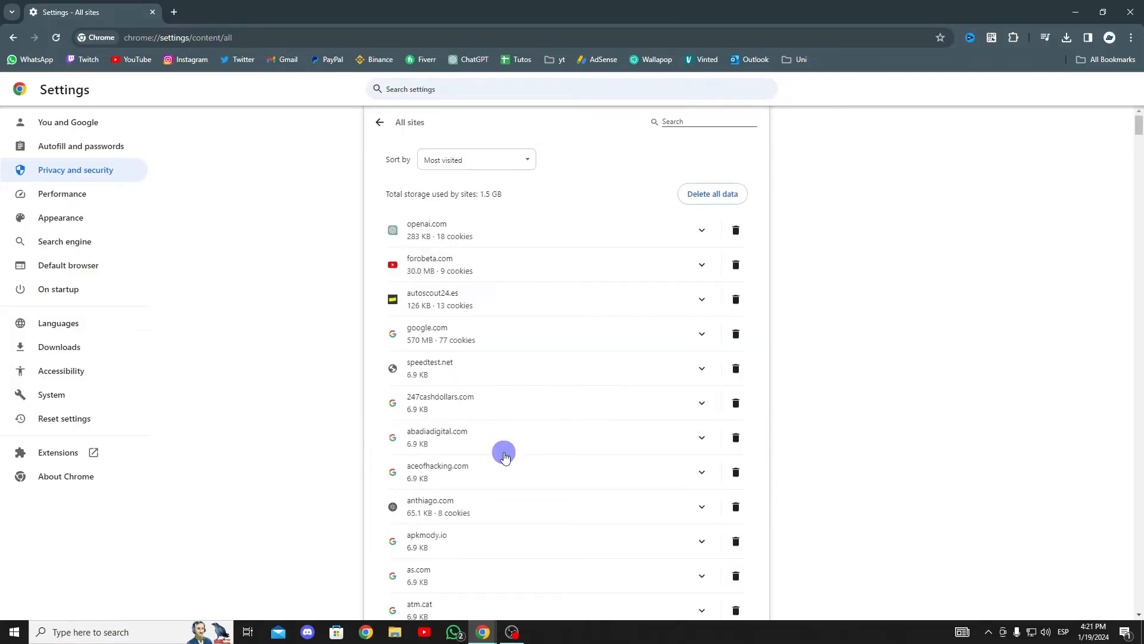
mouse_move(719, 266)
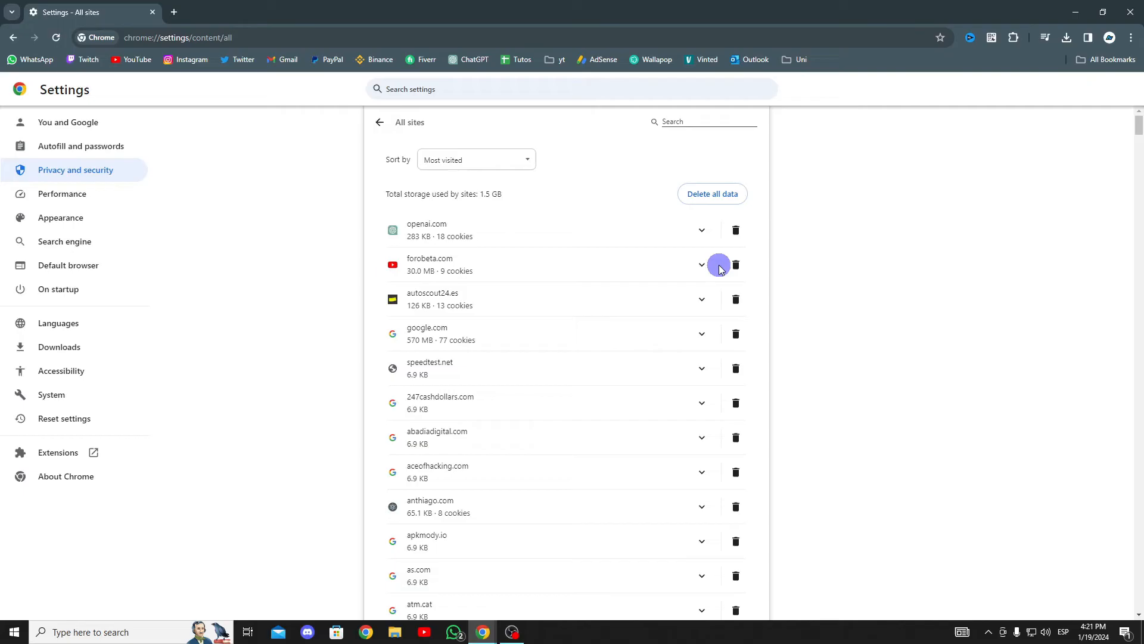
Step: Search stored site data for 'roblox' and delete roblox.com's data
click(705, 121)
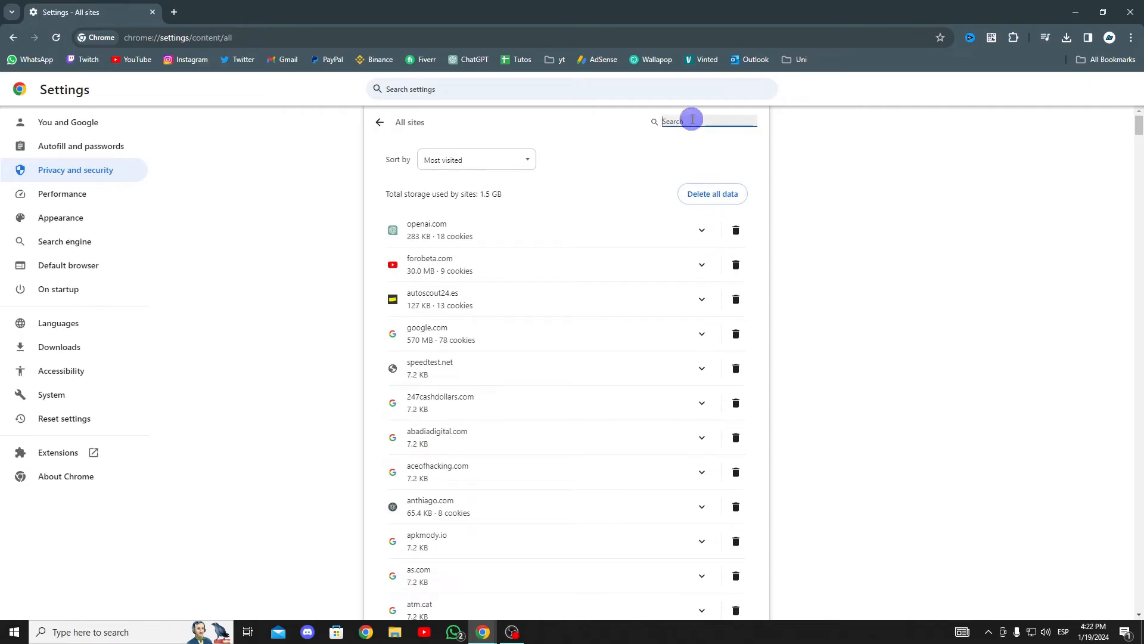
text(roblox)
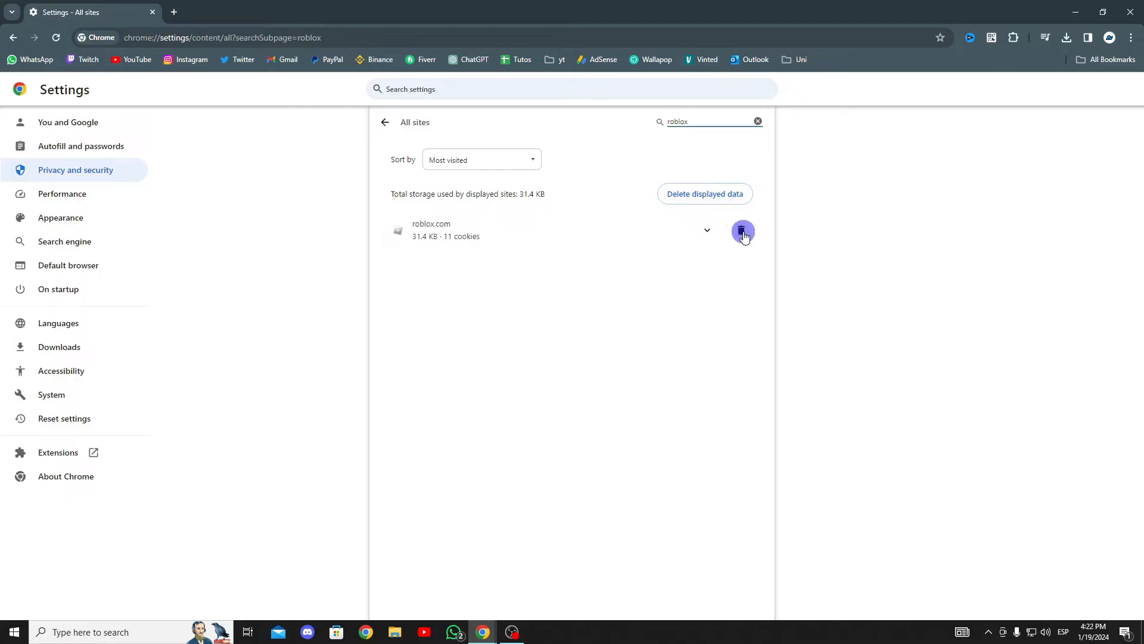
click(742, 231)
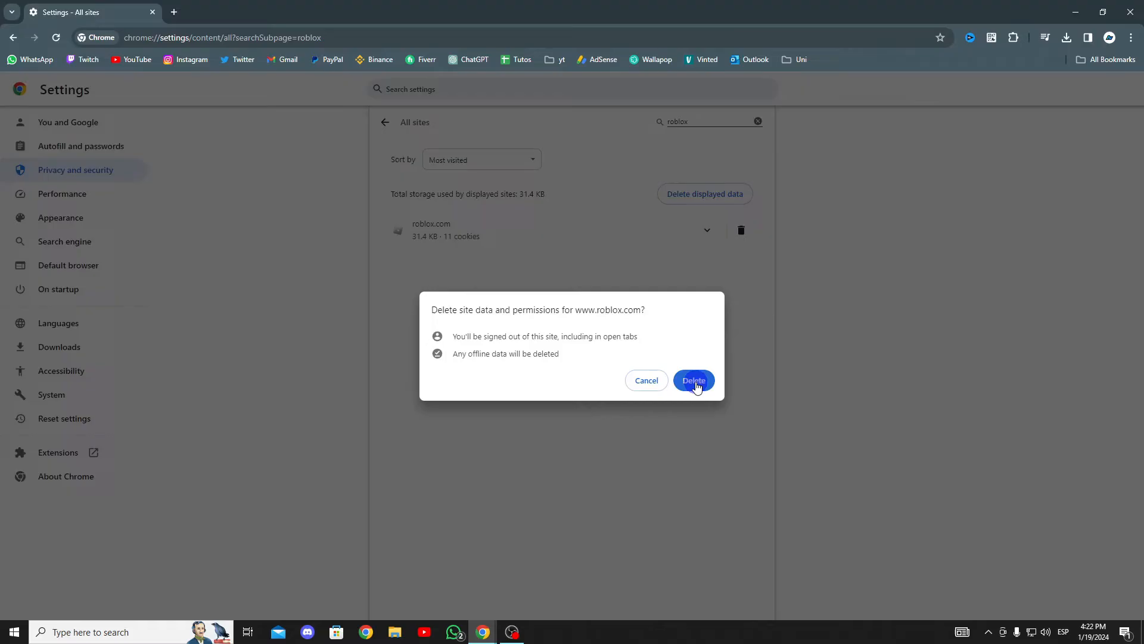
click(692, 380)
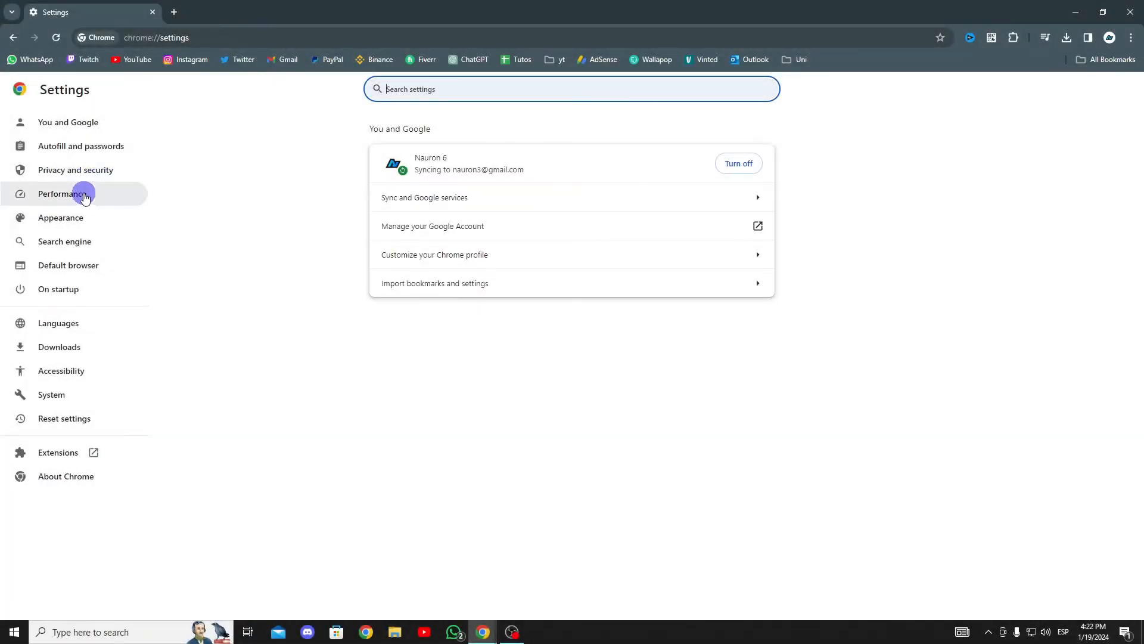
Step: Set Chrome's secure DNS to a custom provider under Privacy and security
click(75, 170)
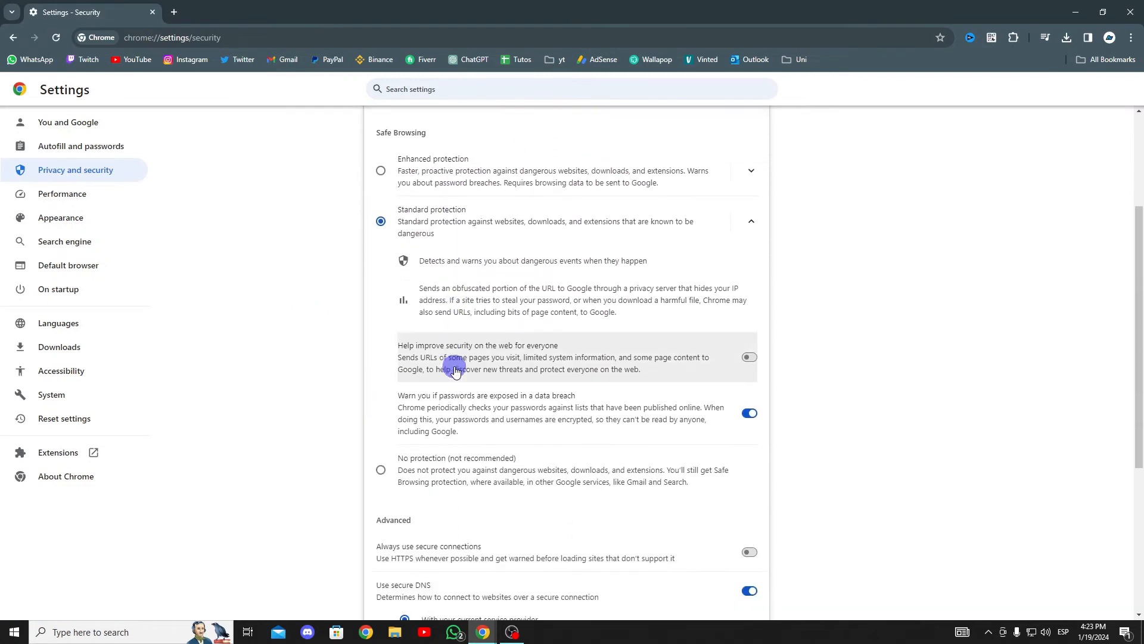
scroll(down, 3)
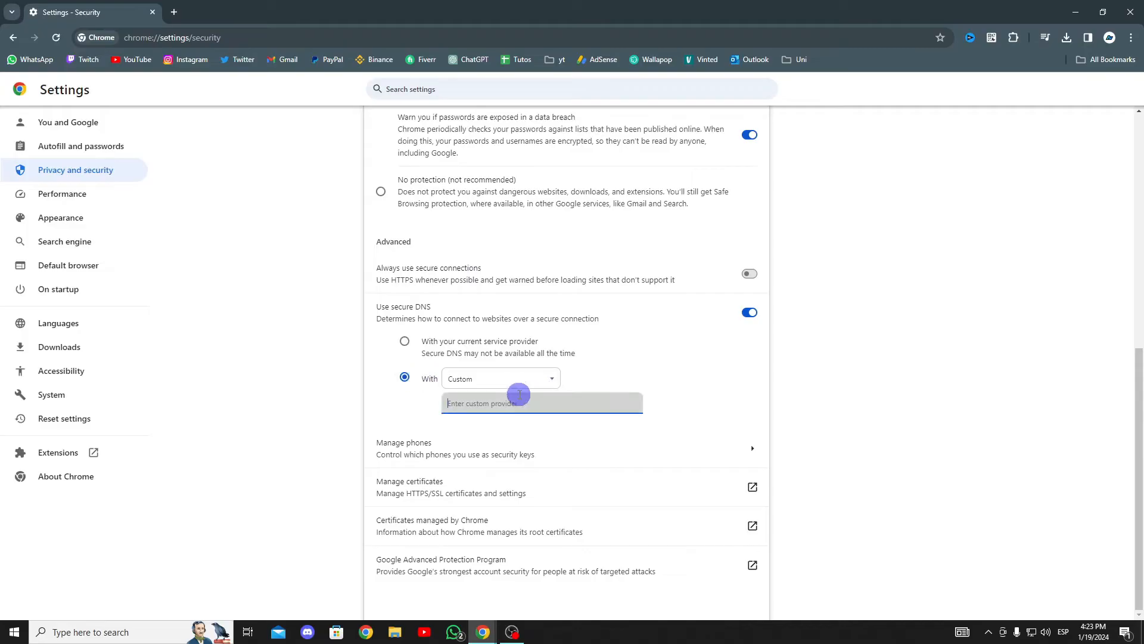
click(501, 378)
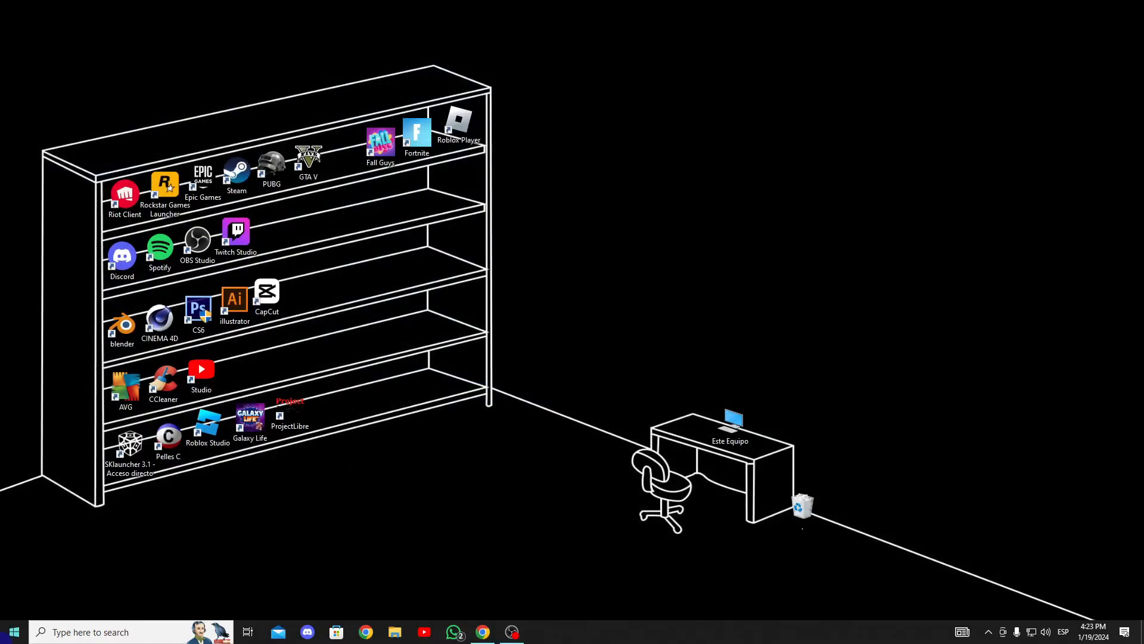
Step: Open the Windows Start menu
click(13, 631)
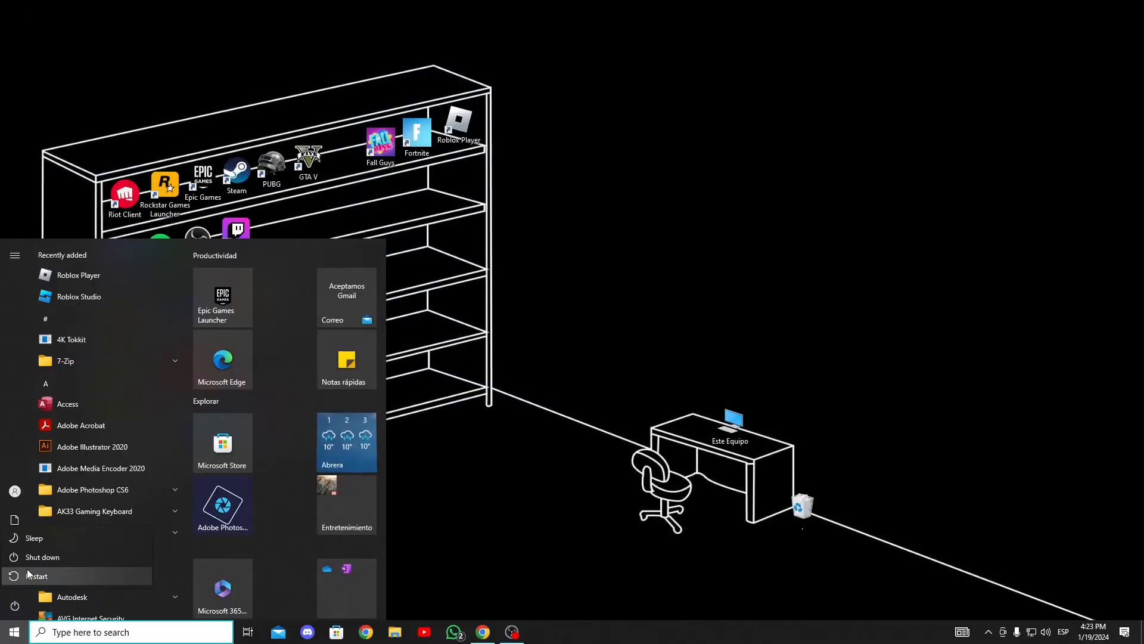
mouse_move(37, 576)
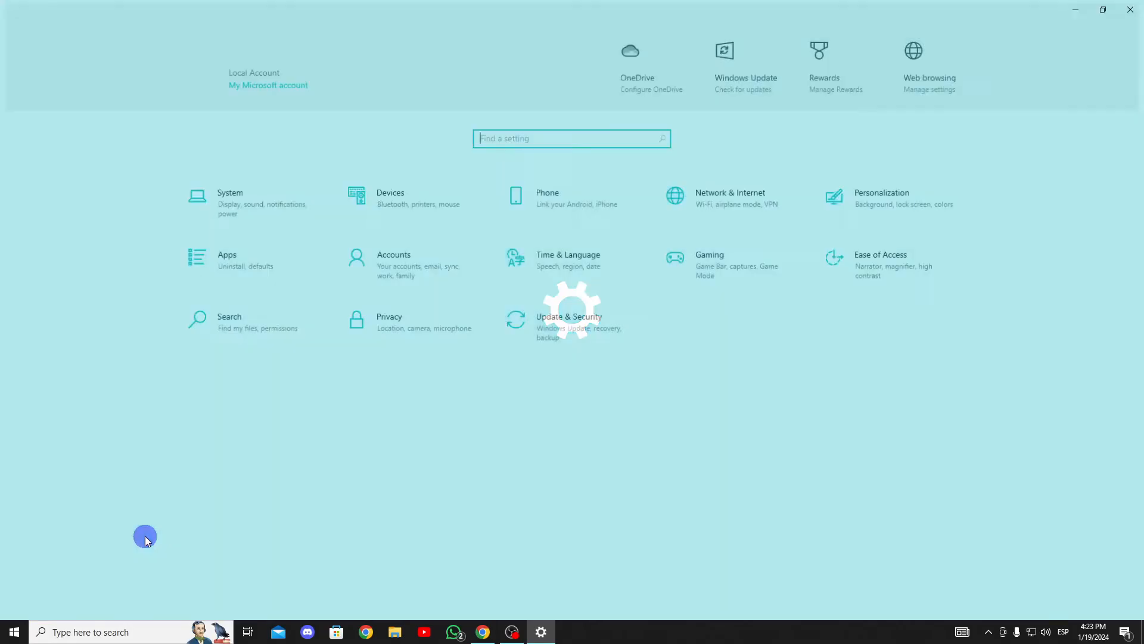
Step: Filter Apps & features by 'roblox' and select the Roblox app
click(227, 260)
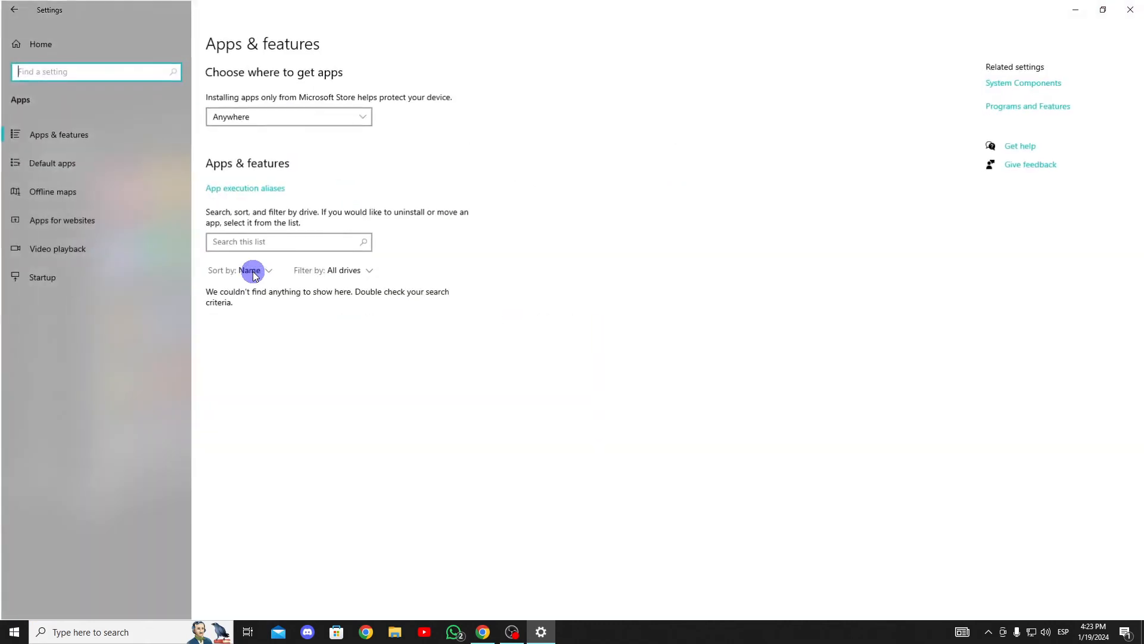
text(roblox)
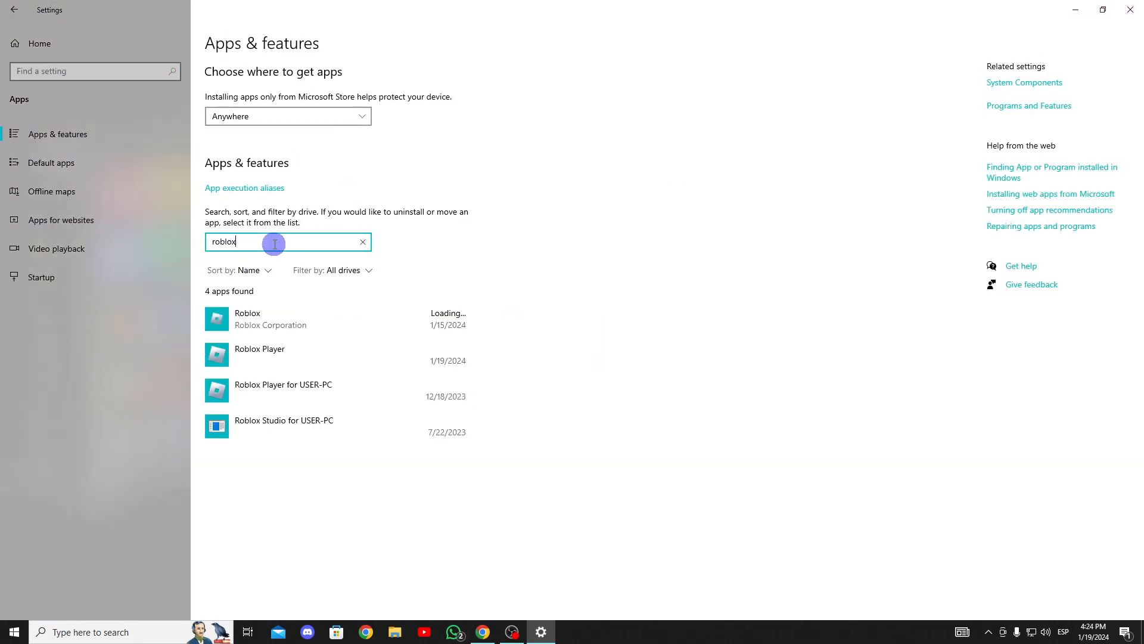
click(335, 319)
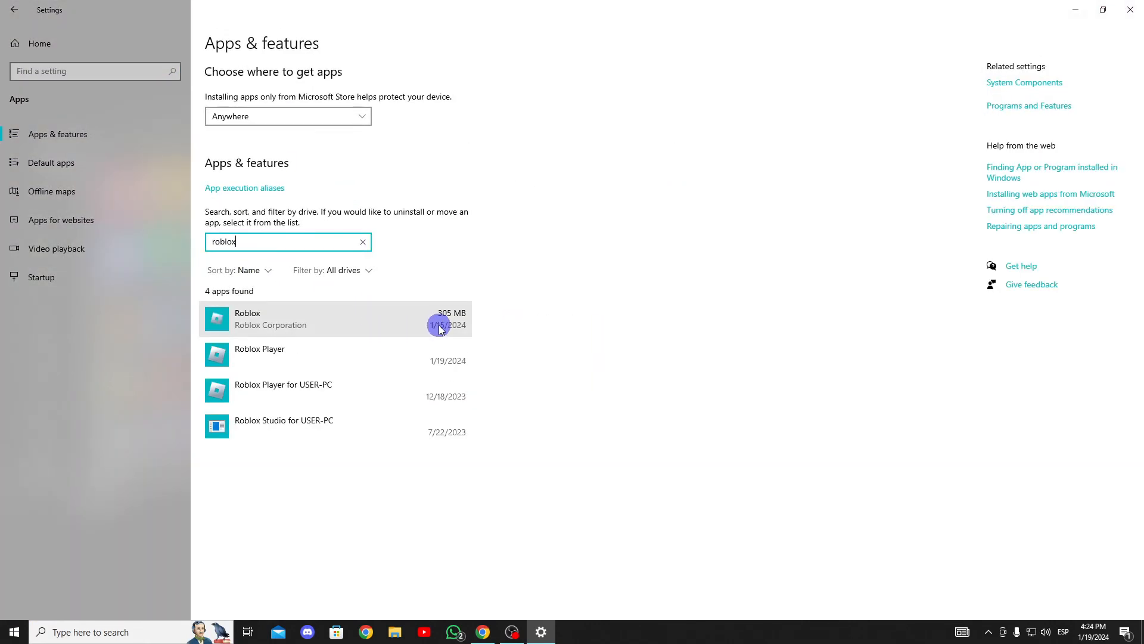